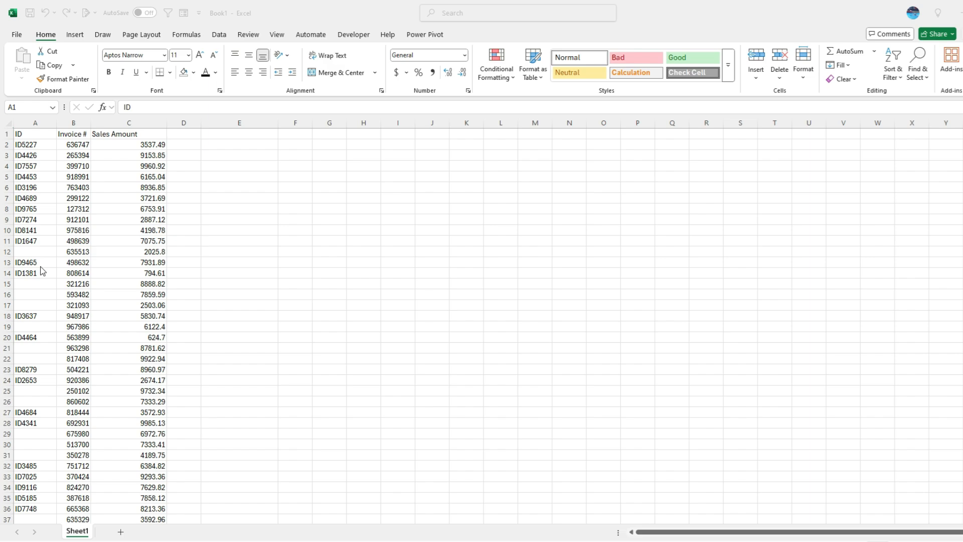
pyautogui.moveTo(63, 262)
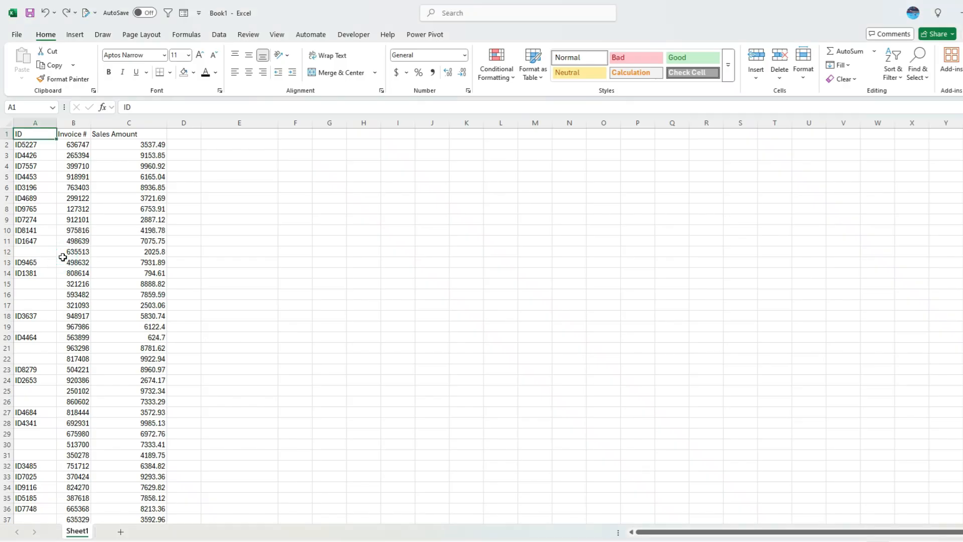
# Step: Load the ID, Invoice # and Sales Amount range into Power Query as a headed table
pyautogui.click(218, 35)
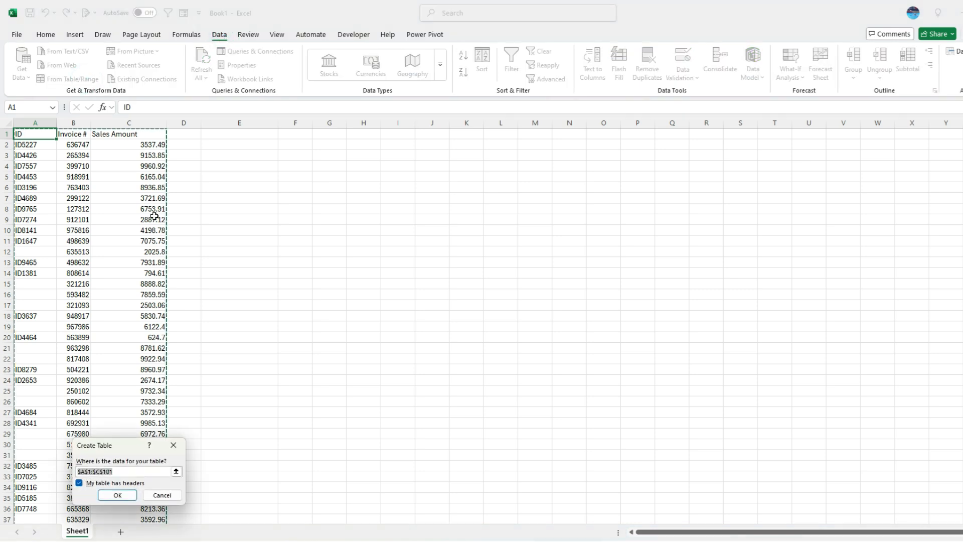
pyautogui.moveTo(88, 496)
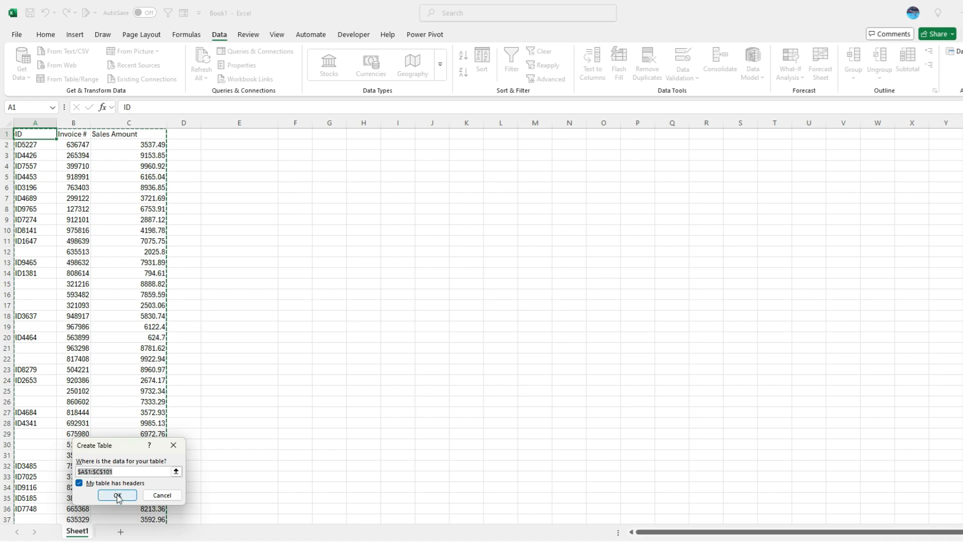
pyautogui.click(117, 495)
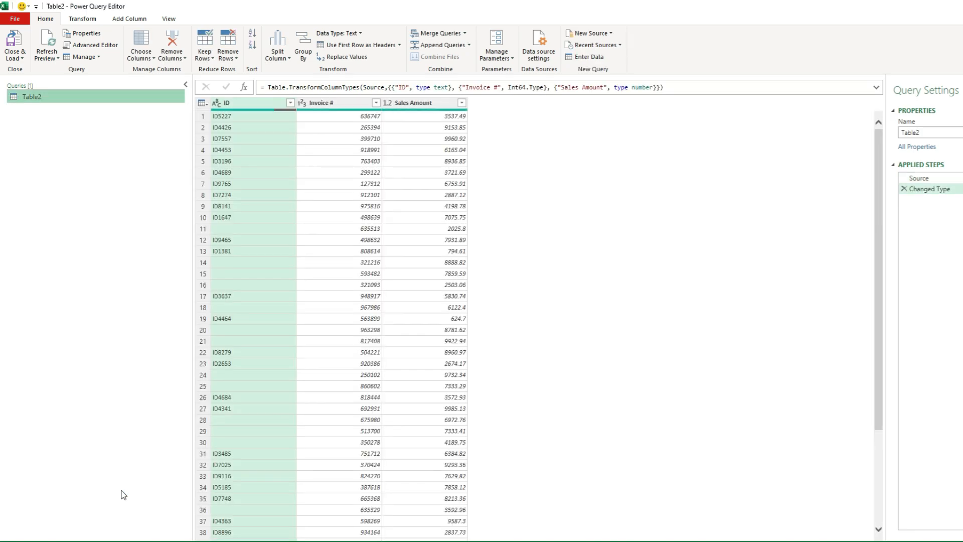
pyautogui.moveTo(358, 203)
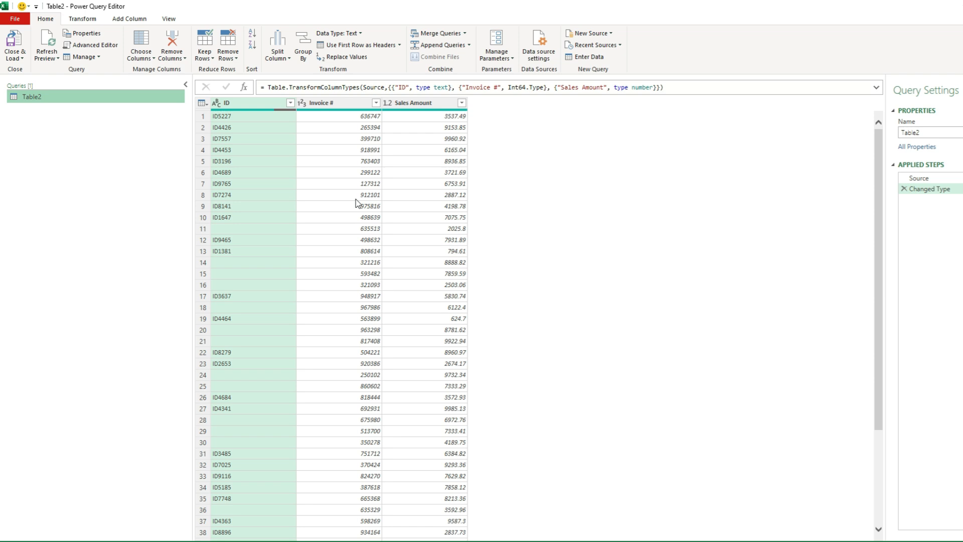
pyautogui.moveTo(269, 222)
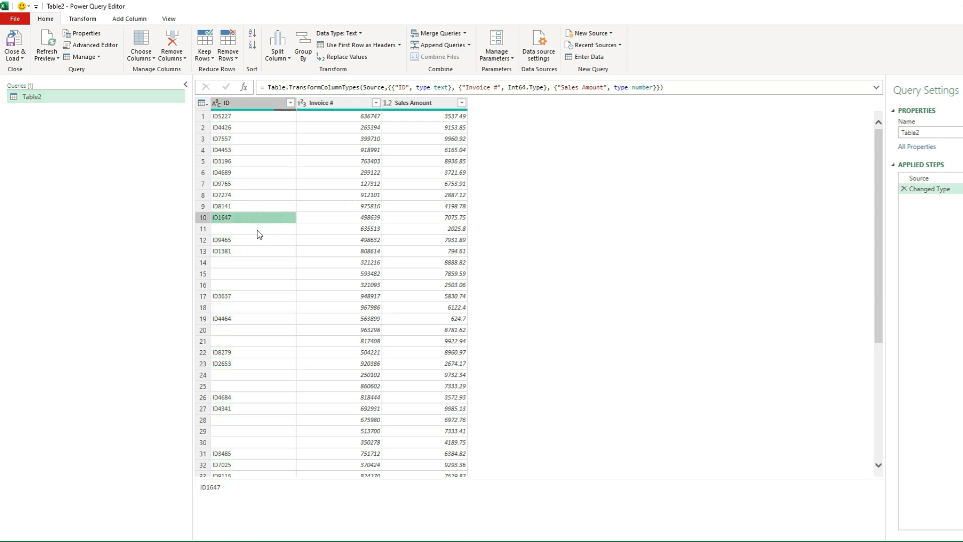
pyautogui.click(252, 227)
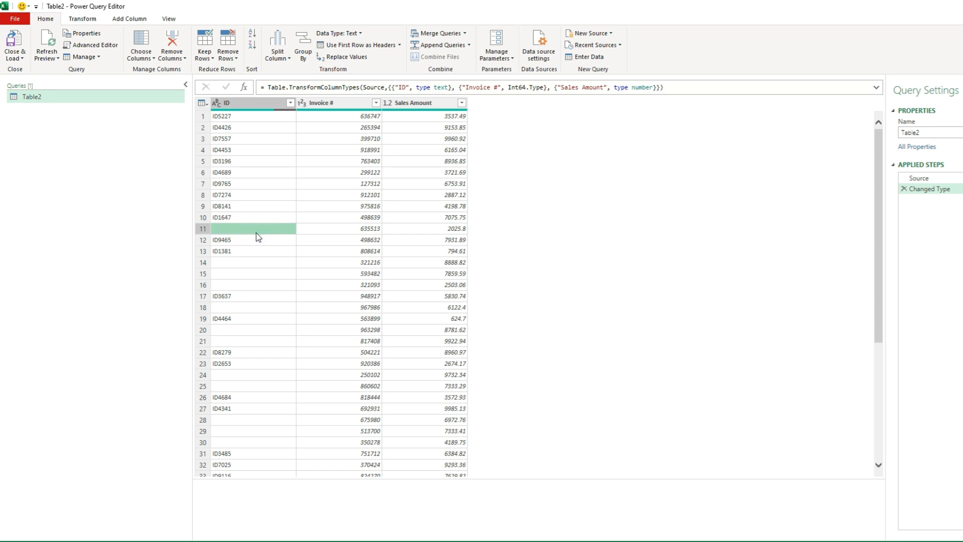
pyautogui.moveTo(262, 228)
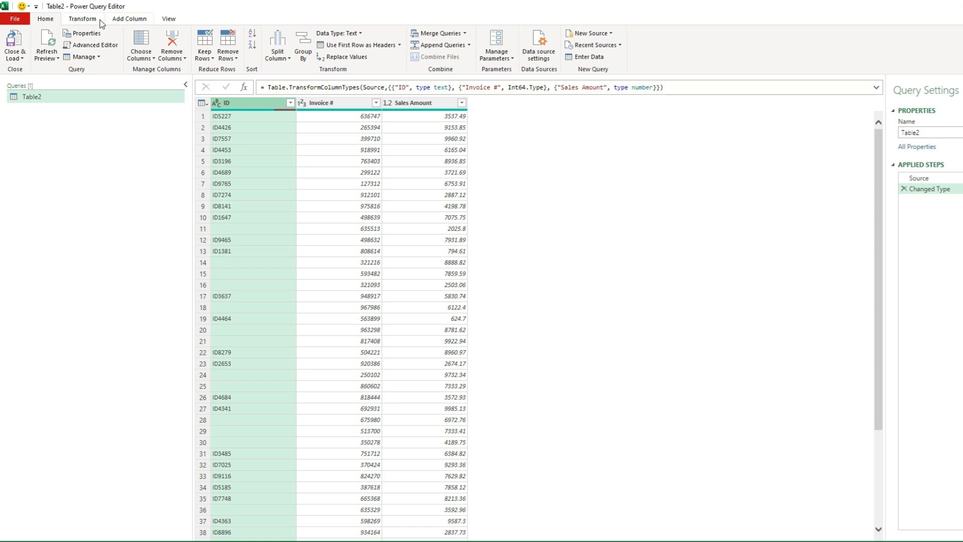
# Step: Apply Fill Down to the ID column, adding a Filled Down step
pyautogui.click(82, 19)
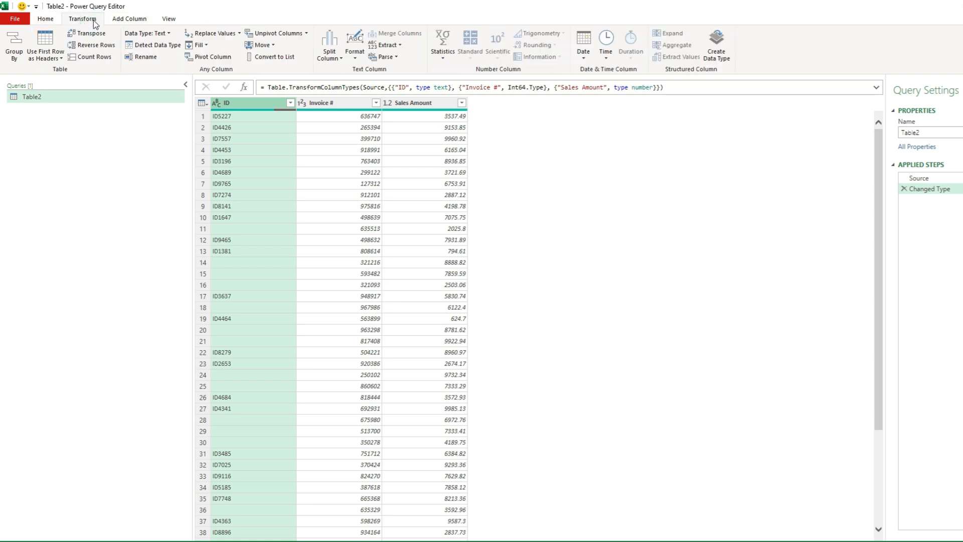
pyautogui.moveTo(198, 45)
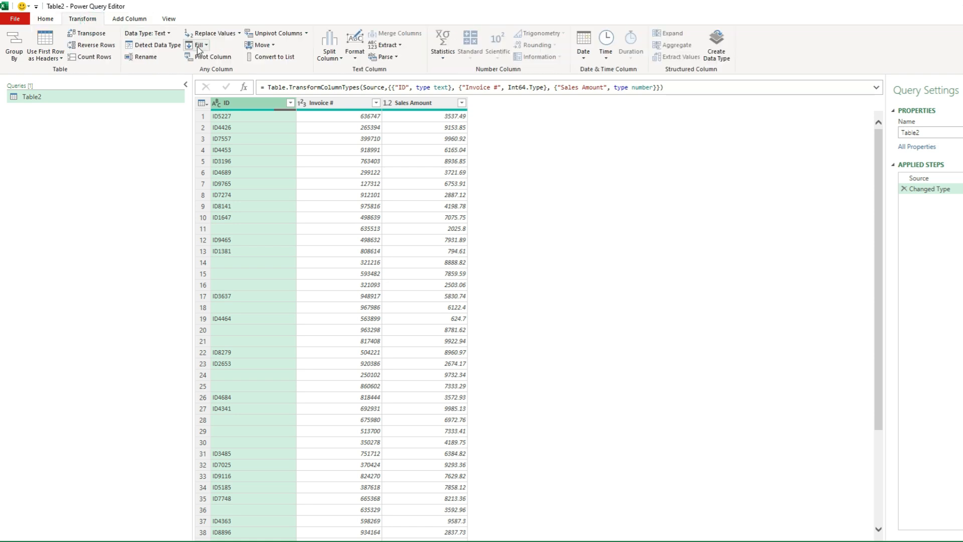
pyautogui.click(197, 45)
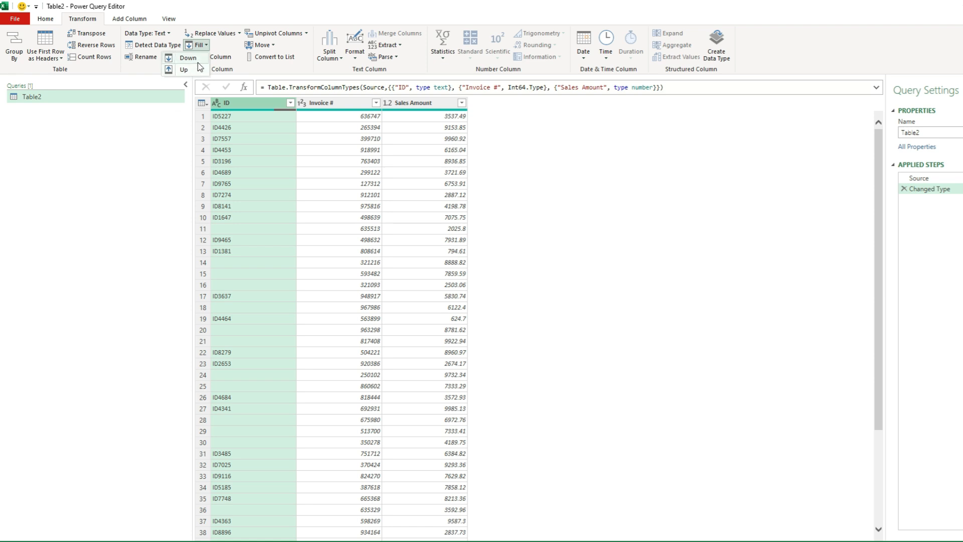
pyautogui.click(188, 58)
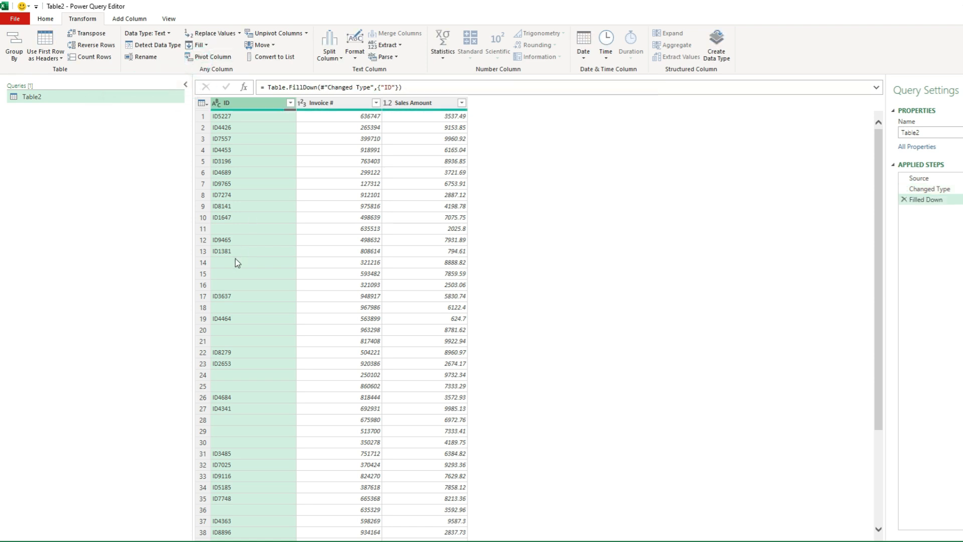
pyautogui.moveTo(254, 237)
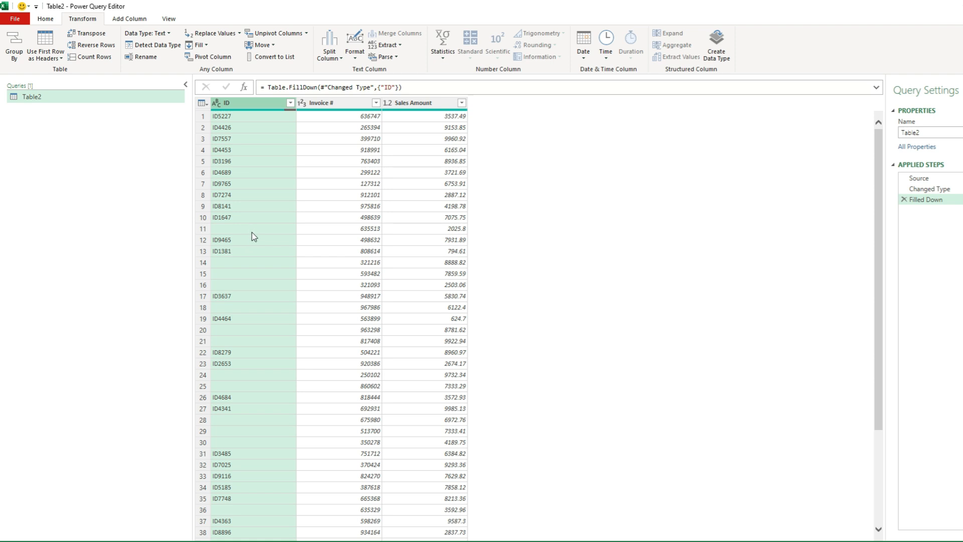
pyautogui.moveTo(257, 233)
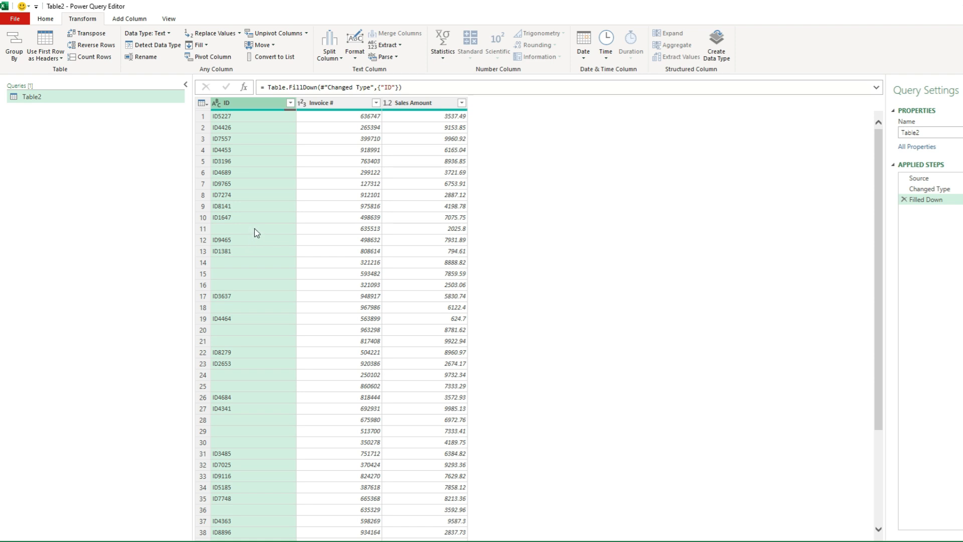
pyautogui.moveTo(237, 234)
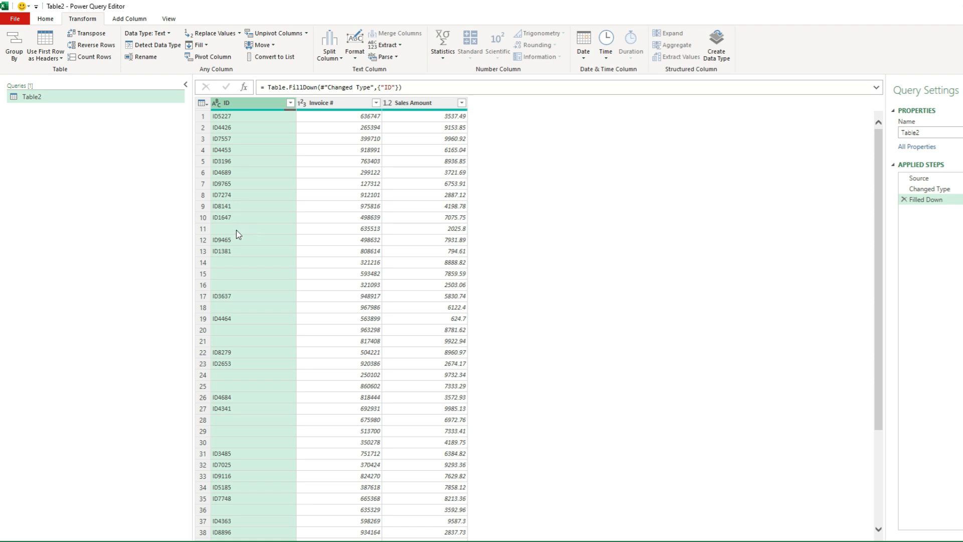
pyautogui.moveTo(236, 236)
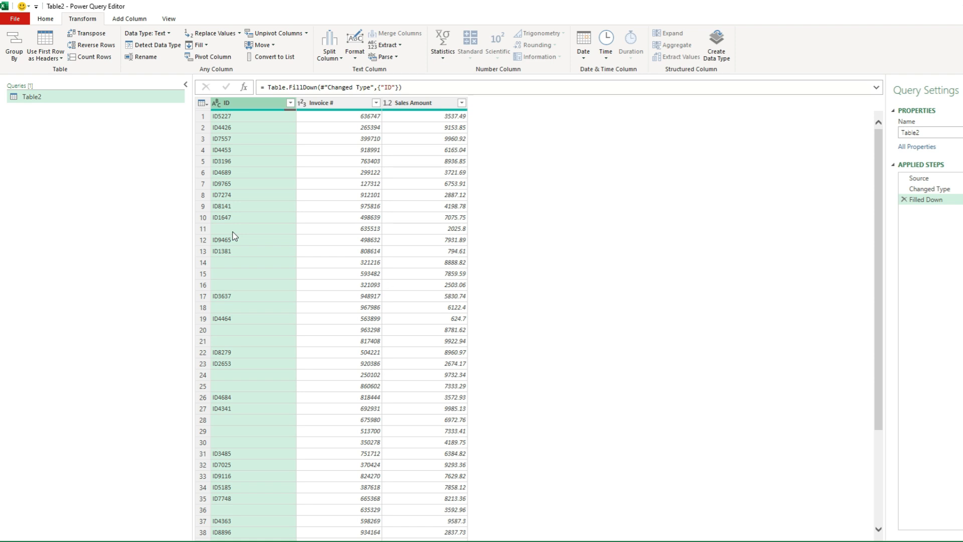
pyautogui.moveTo(289, 224)
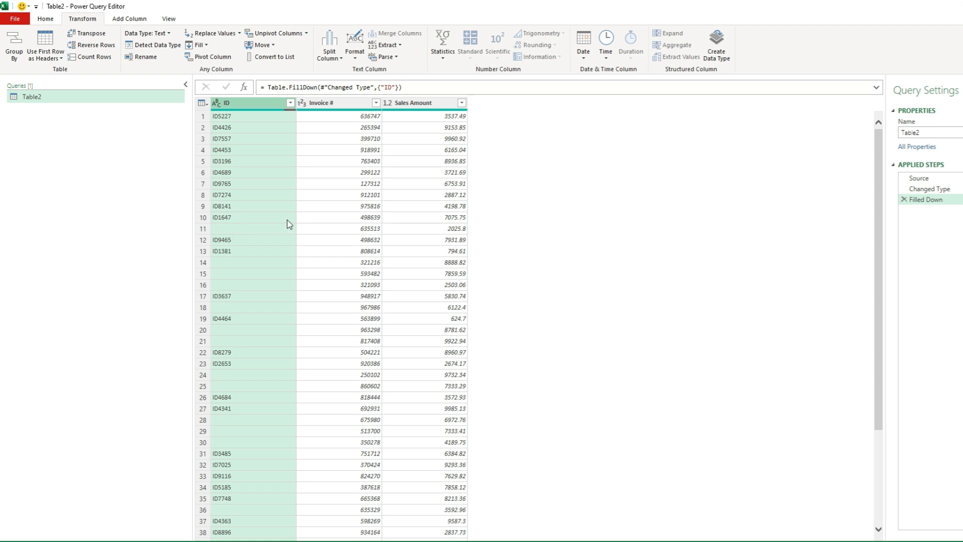
pyautogui.moveTo(272, 235)
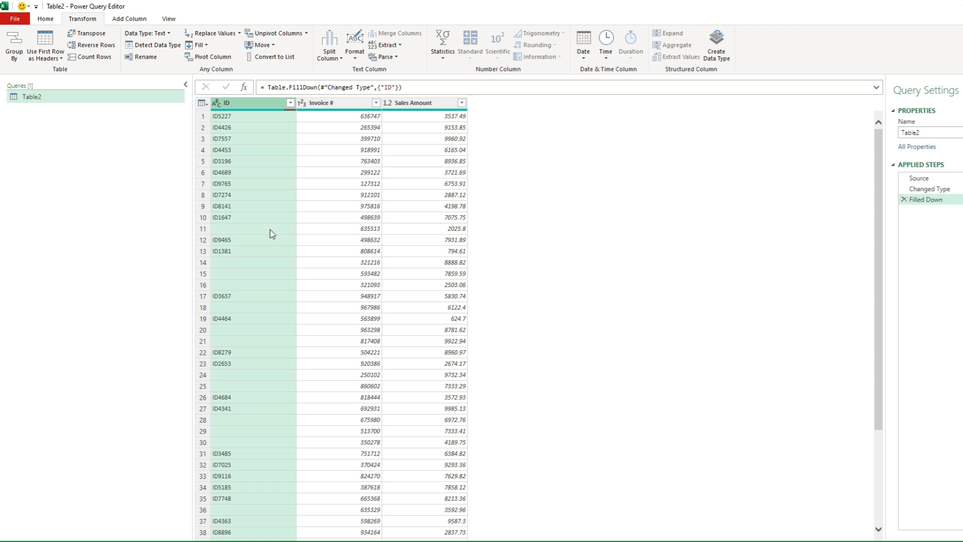
pyautogui.moveTo(881, 181)
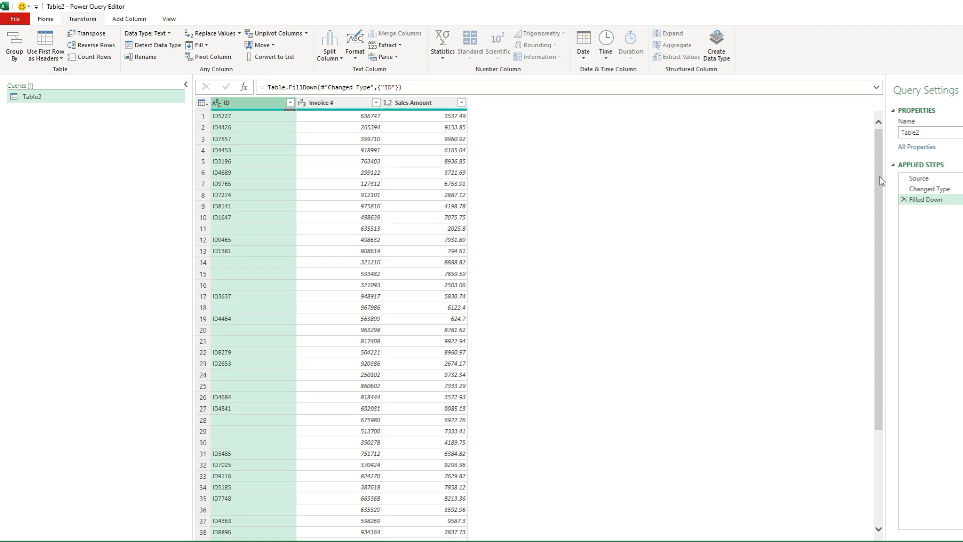
pyautogui.moveTo(903, 203)
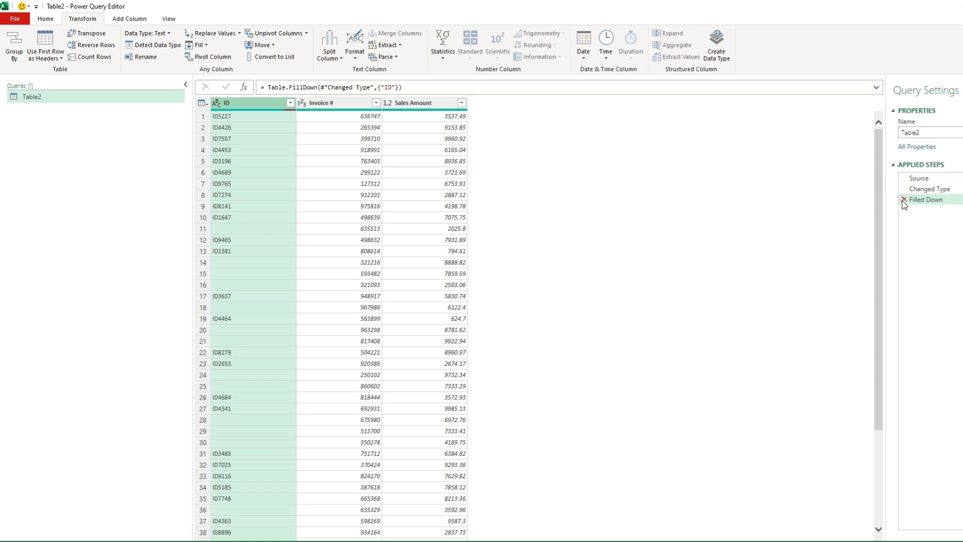
# Step: Remove the Filled Down step and replace blank ID values with null
pyautogui.click(928, 189)
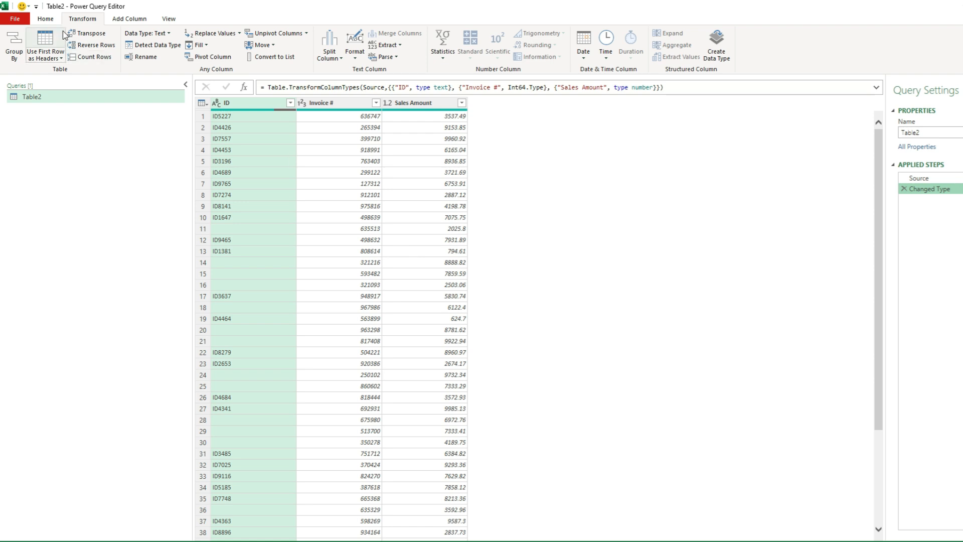
pyautogui.click(45, 19)
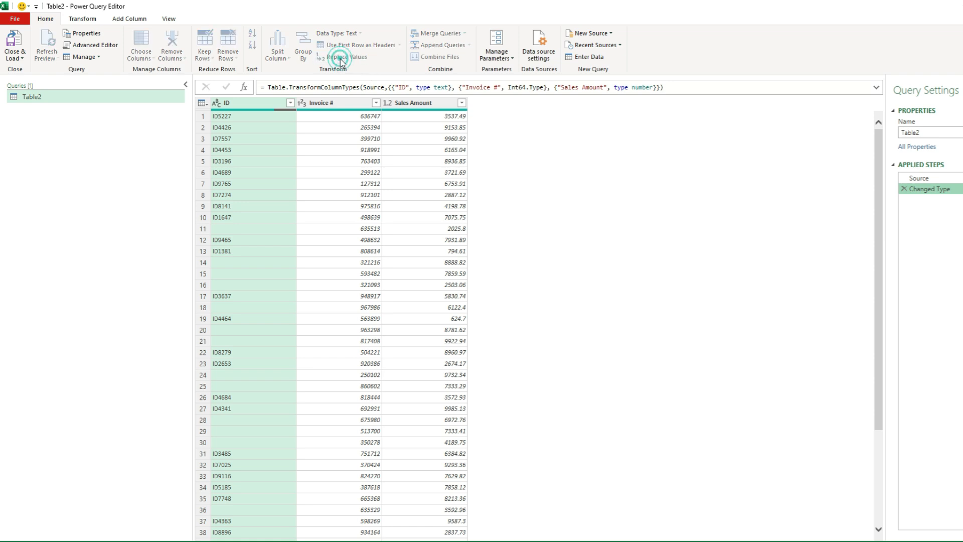
pyautogui.click(342, 57)
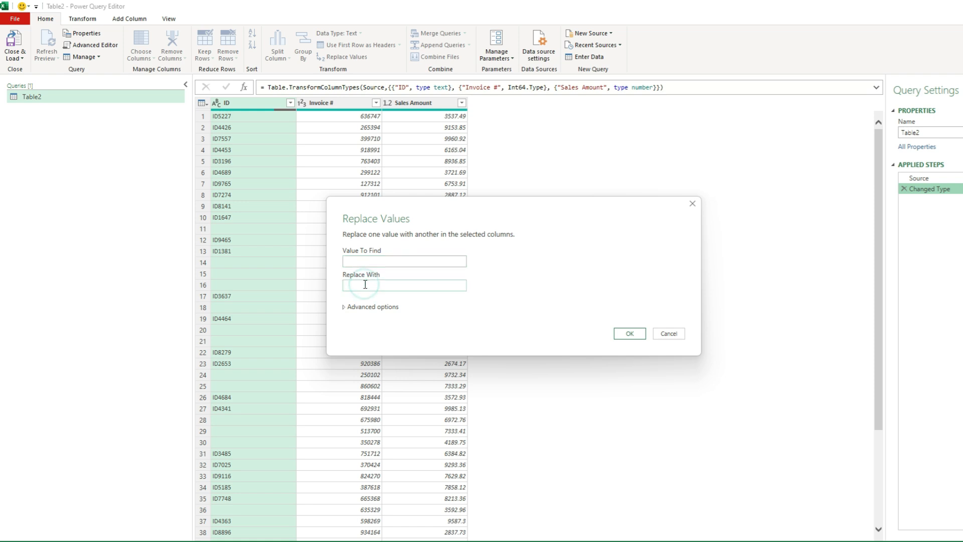
pyautogui.write('null')
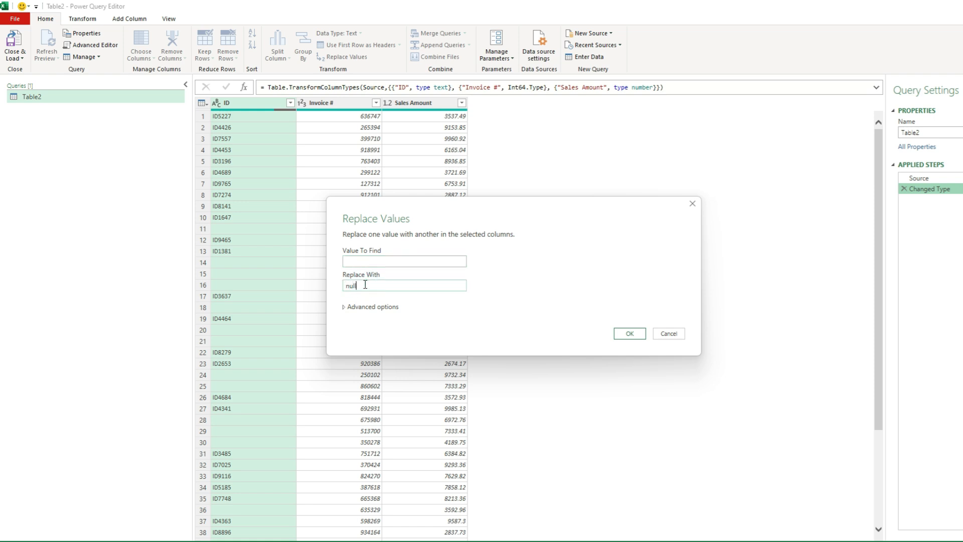
pyautogui.click(628, 333)
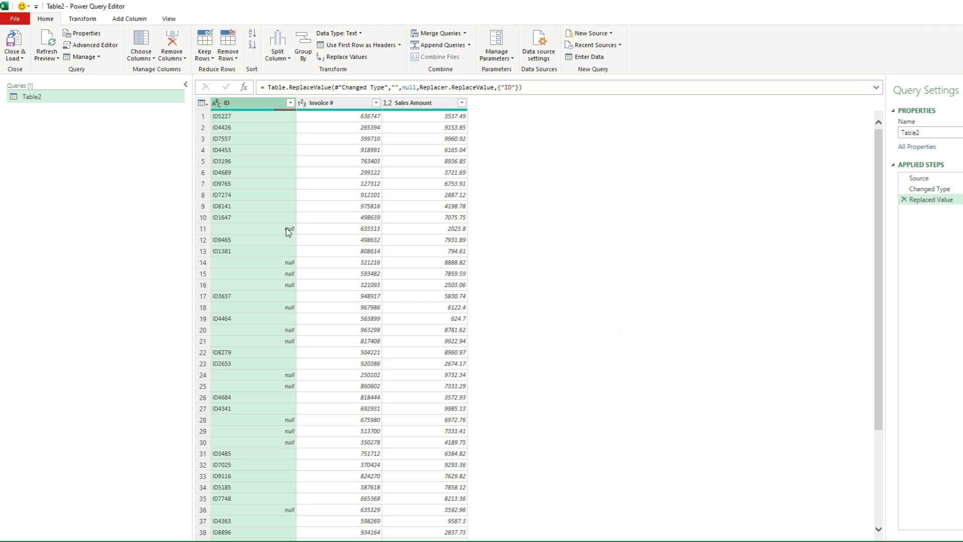
pyautogui.moveTo(265, 296)
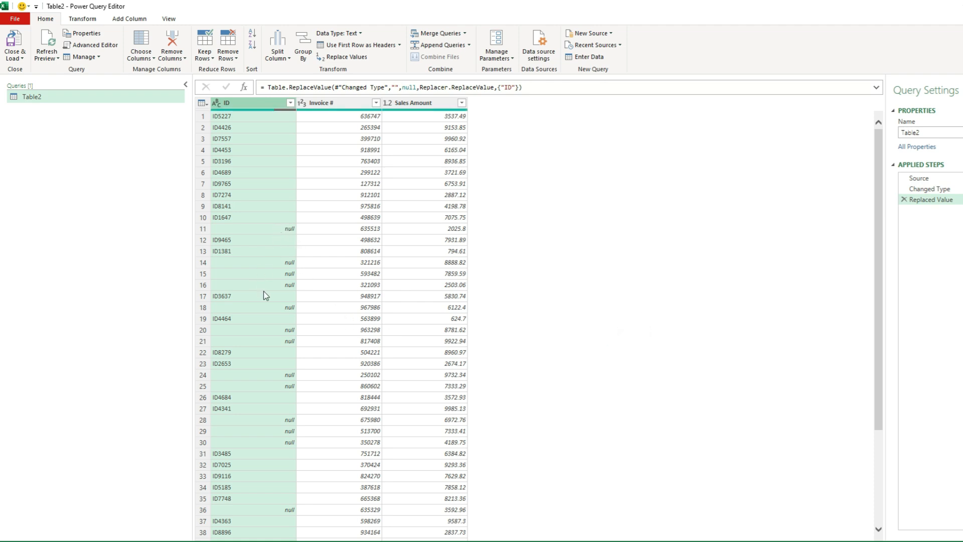
pyautogui.click(82, 18)
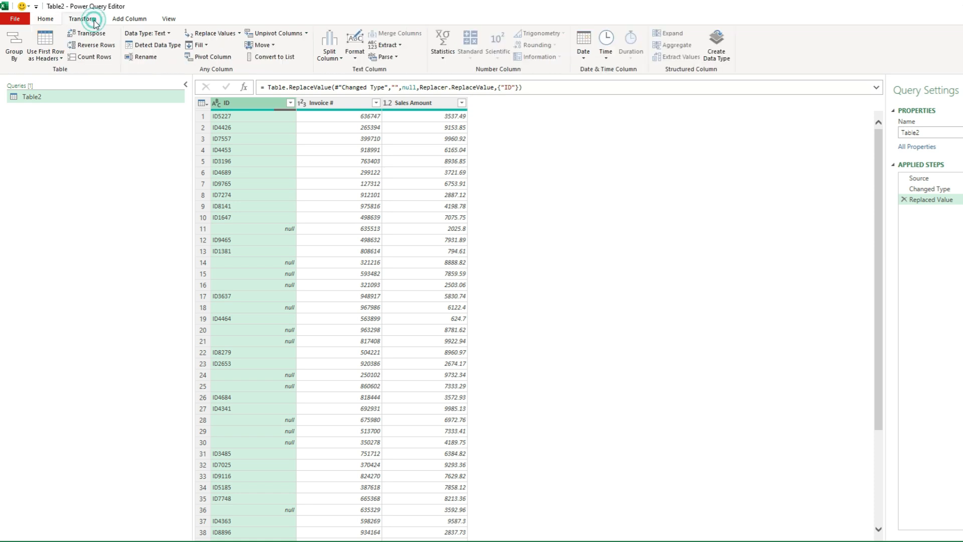
pyautogui.click(196, 44)
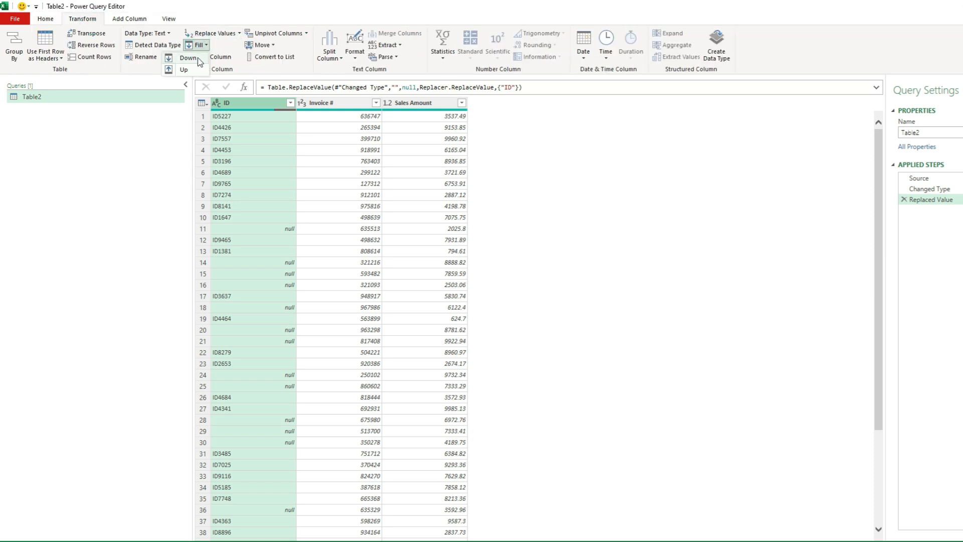
pyautogui.click(188, 58)
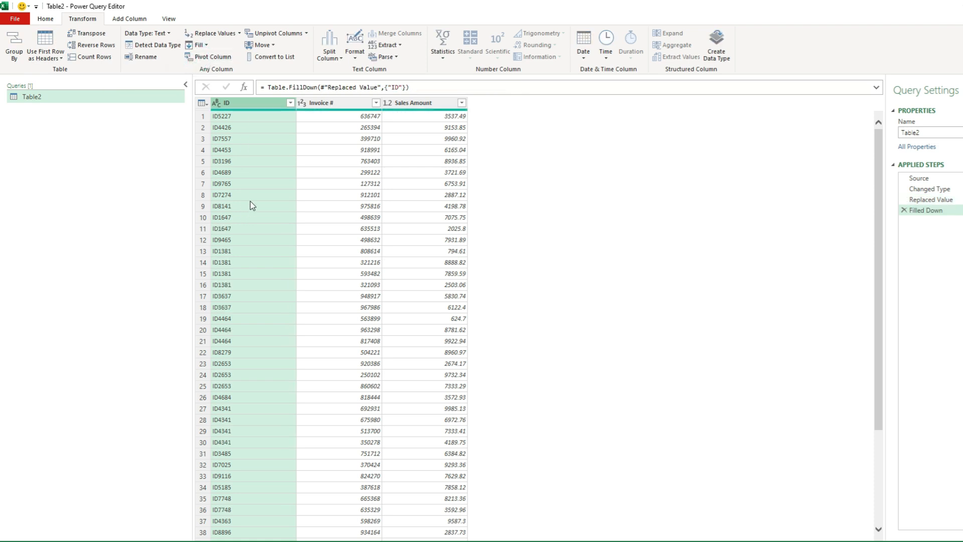
pyautogui.moveTo(253, 230)
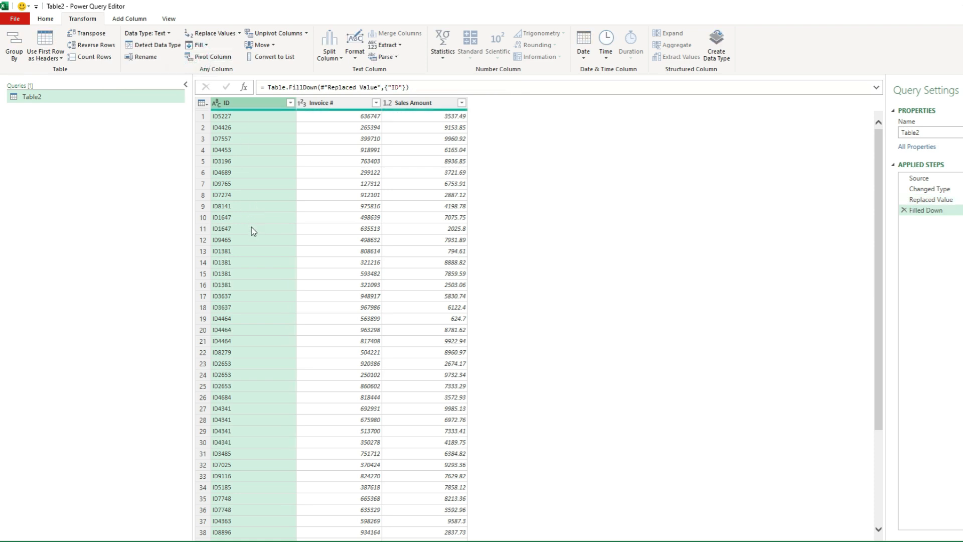
pyautogui.moveTo(251, 236)
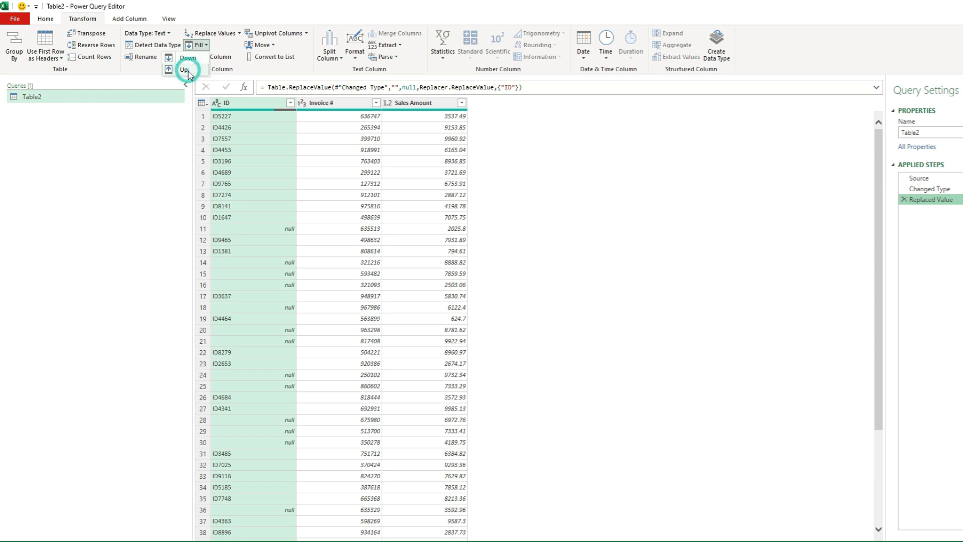
pyautogui.click(183, 69)
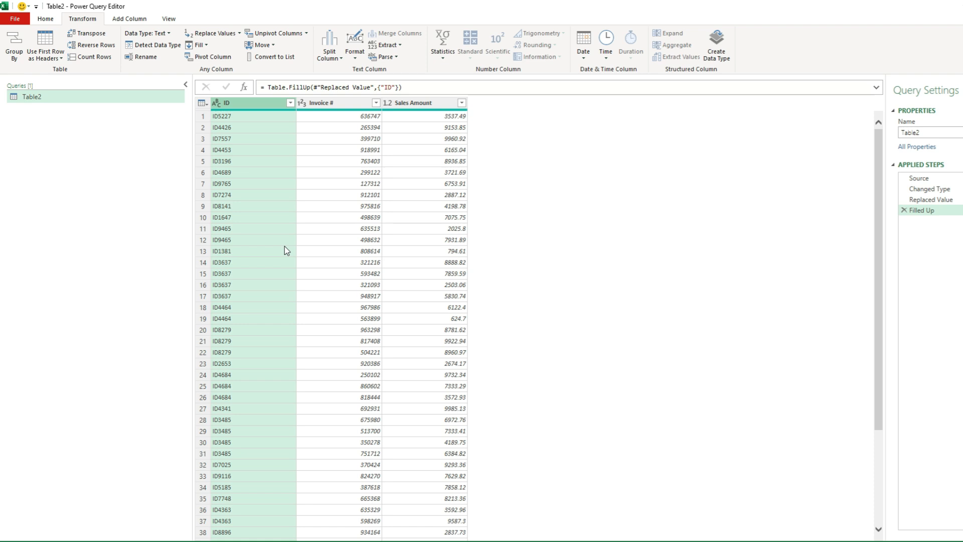
pyautogui.moveTo(313, 238)
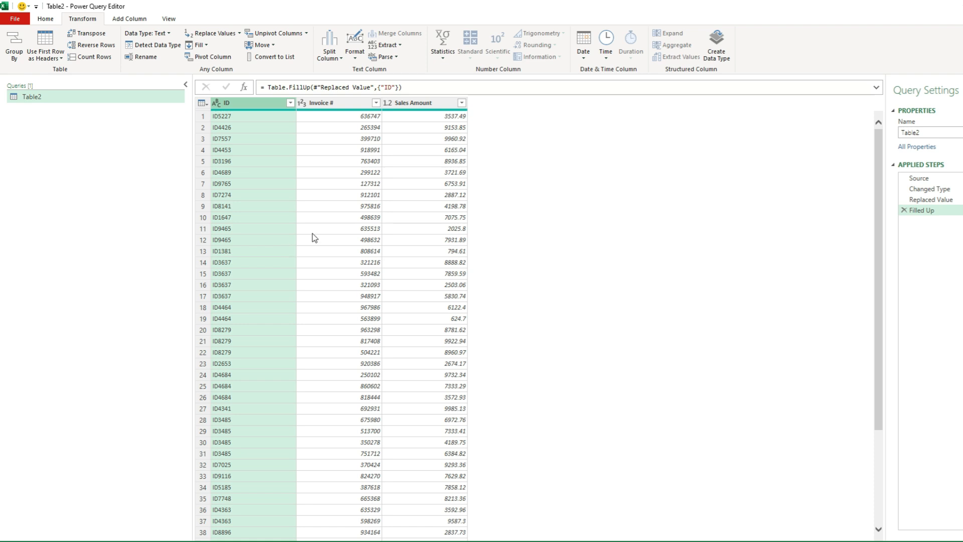
pyautogui.moveTo(927, 209)
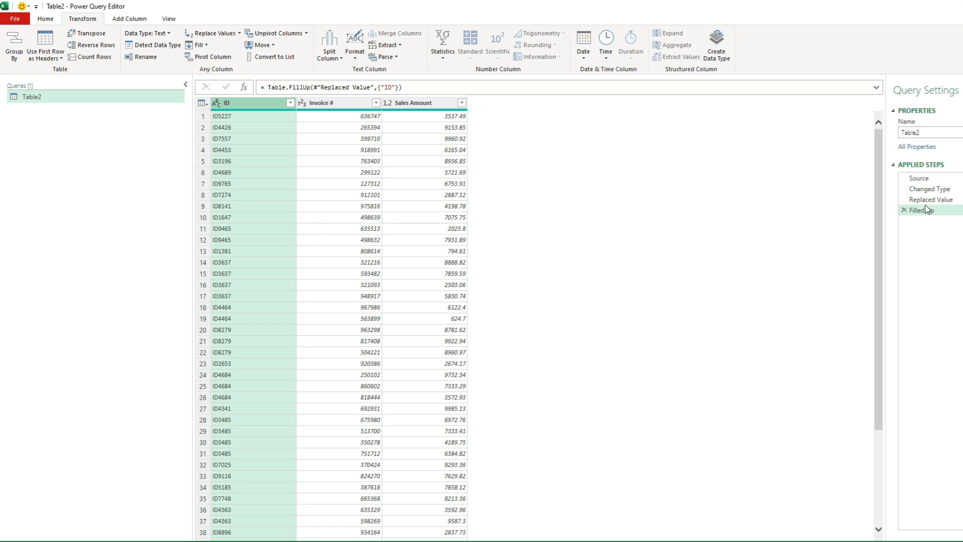
pyautogui.click(902, 210)
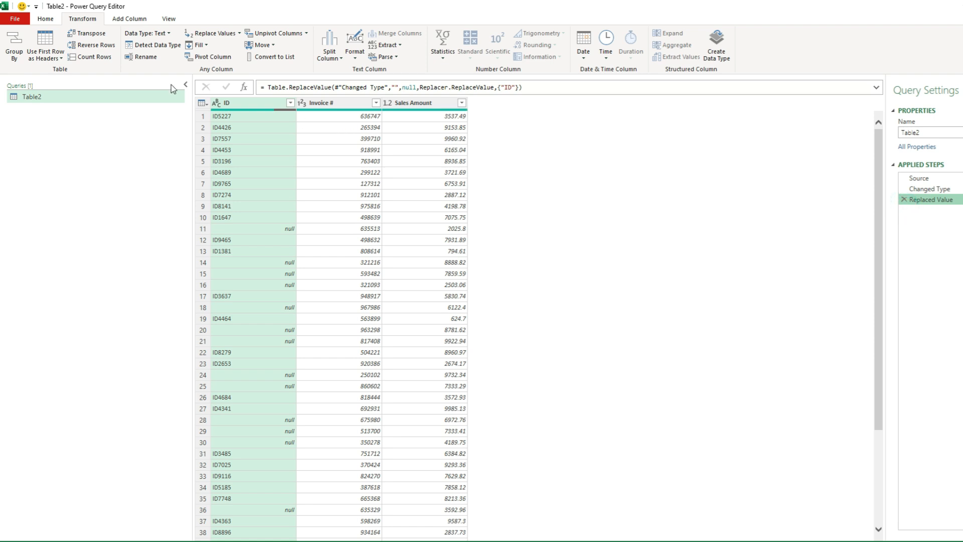
# Step: Reopen the Replace Values dialog for the ID column from the Home tab
pyautogui.click(45, 19)
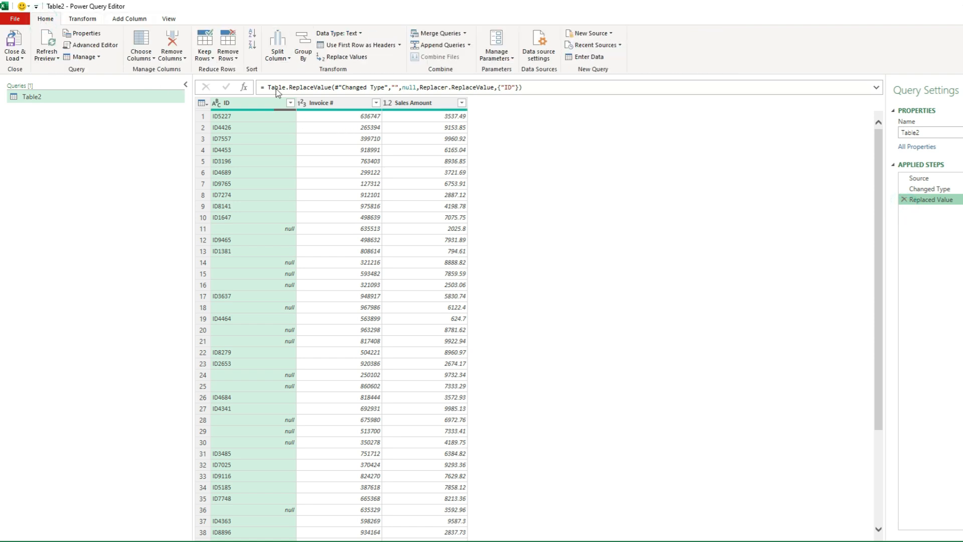
pyautogui.moveTo(347, 57)
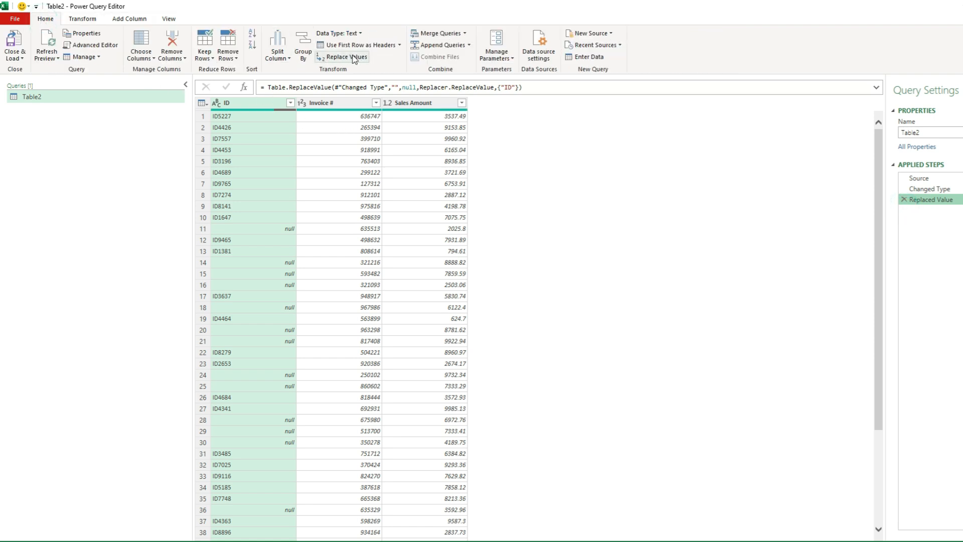
pyautogui.moveTo(347, 57)
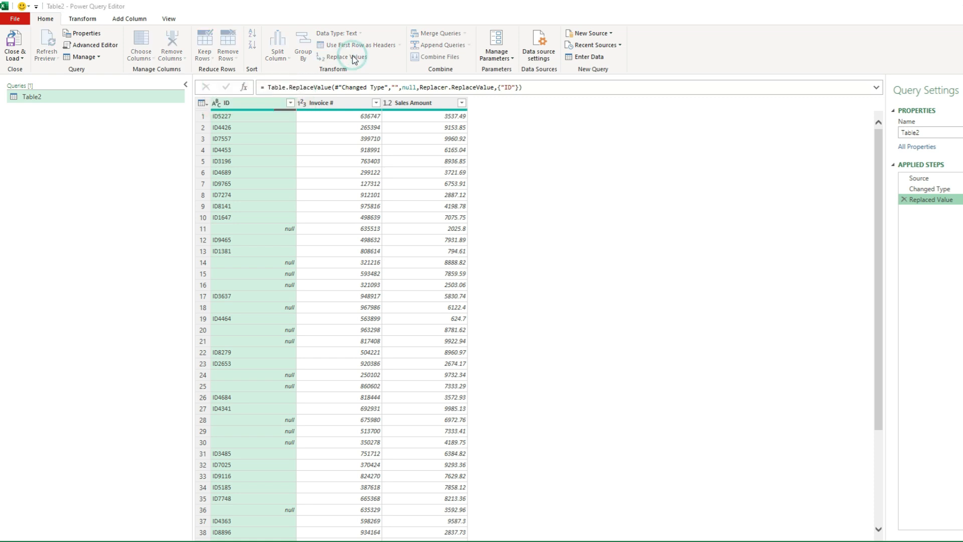
pyautogui.click(345, 57)
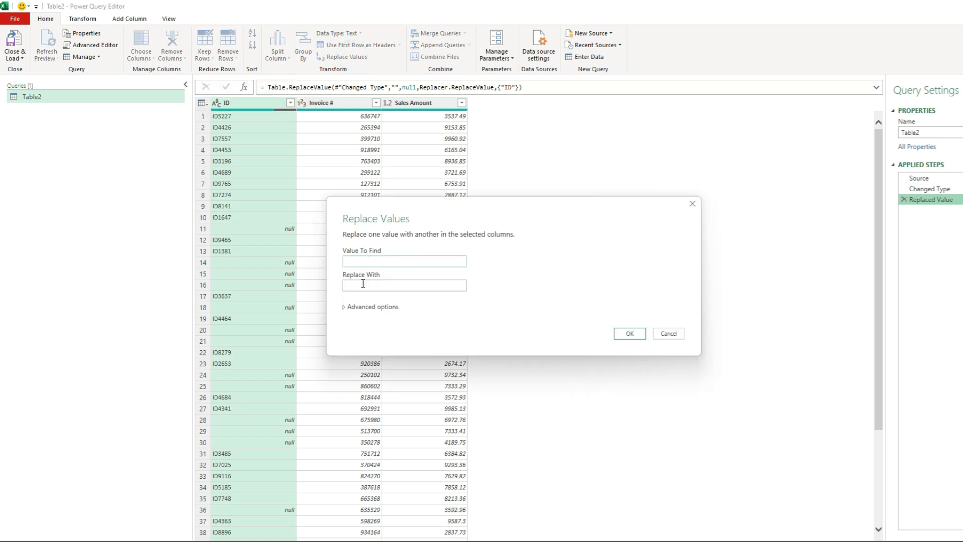
pyautogui.moveTo(364, 284)
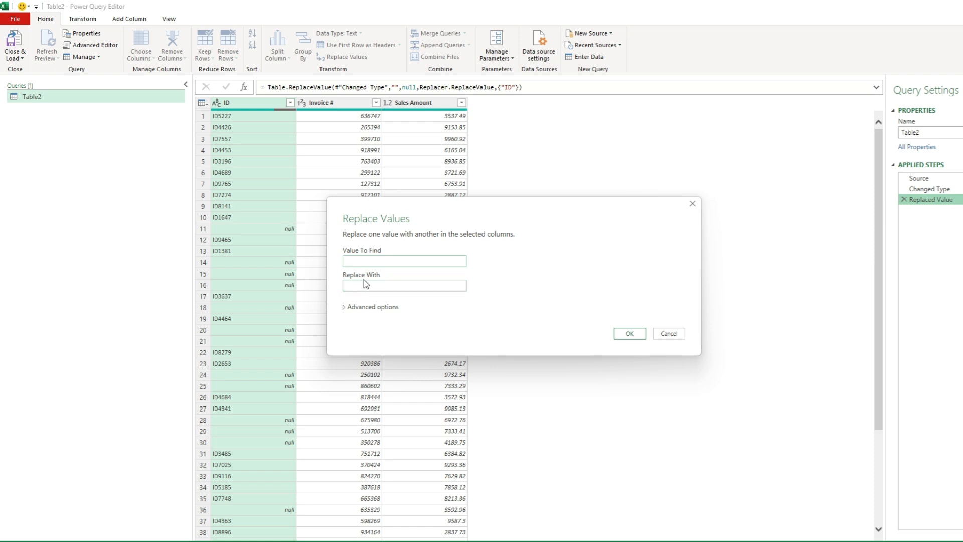
pyautogui.moveTo(276, 231)
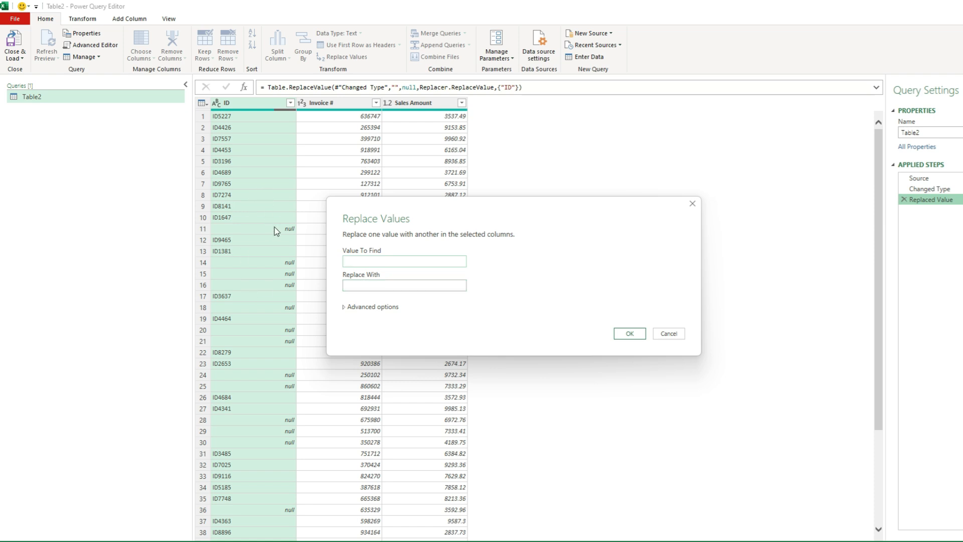